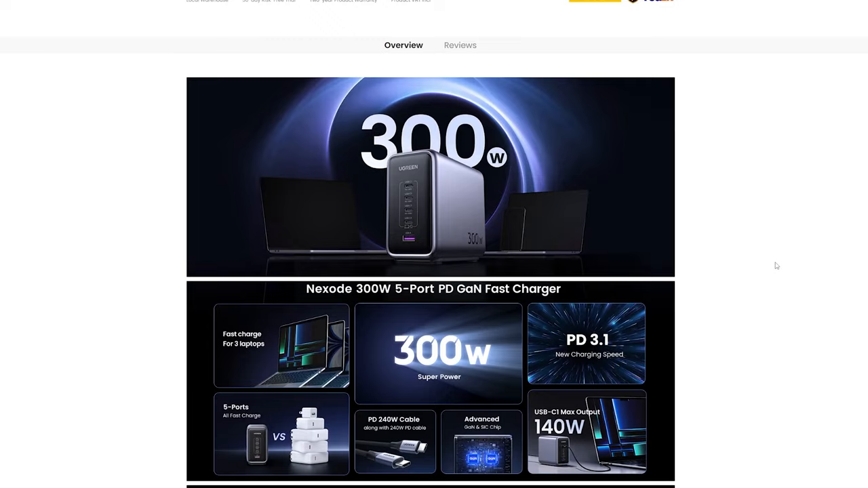
# Scroll down the UGREEN Nexode 300W charger page to the laptop-charging feature images.
pyautogui.scroll(-3)
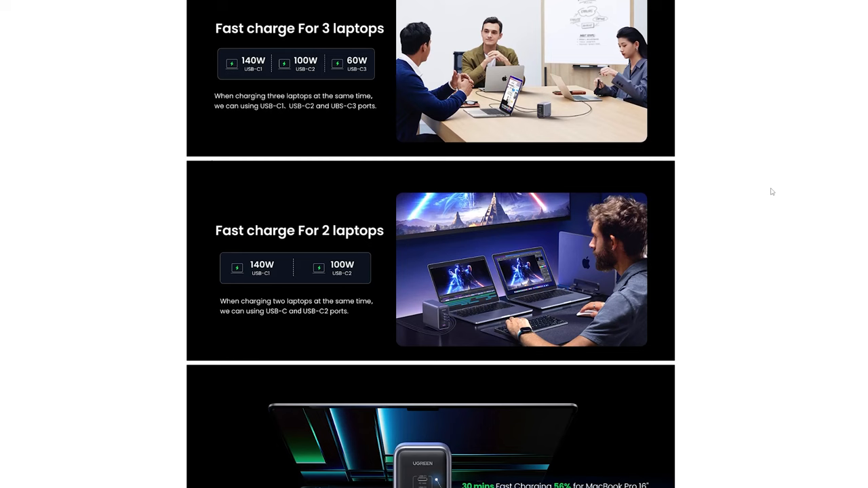
pyautogui.scroll(-3)
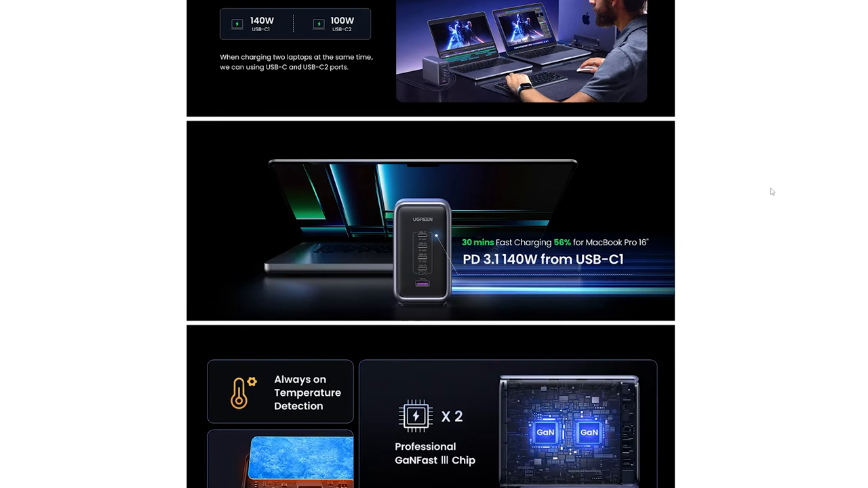
pyautogui.scroll(-3)
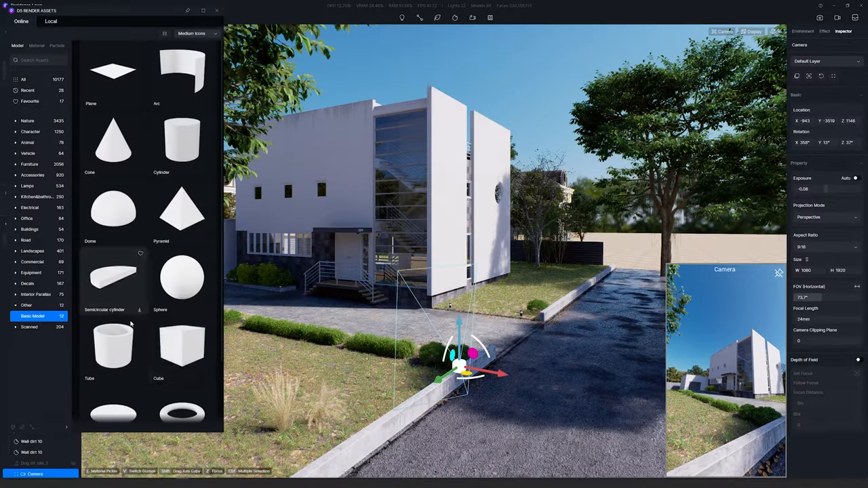
# Close the Assets library so the Scene List and Object outliner show beside the house view.
pyautogui.click(181, 346)
pyautogui.write('160')
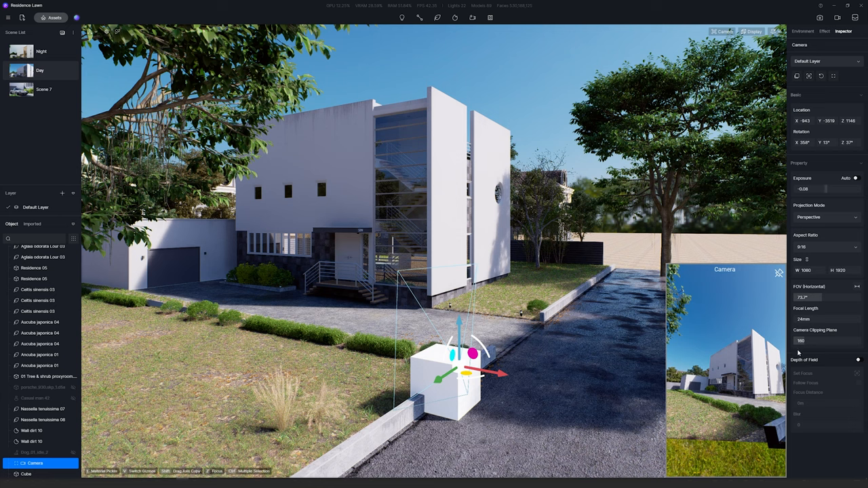
pyautogui.write('40')
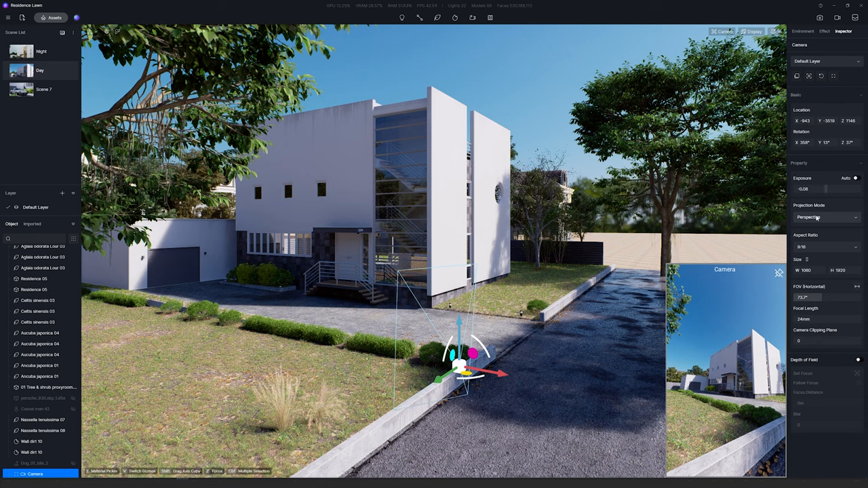
# Set the camera's Projection Mode to Two-point Perspective in the Inspector.
pyautogui.click(826, 217)
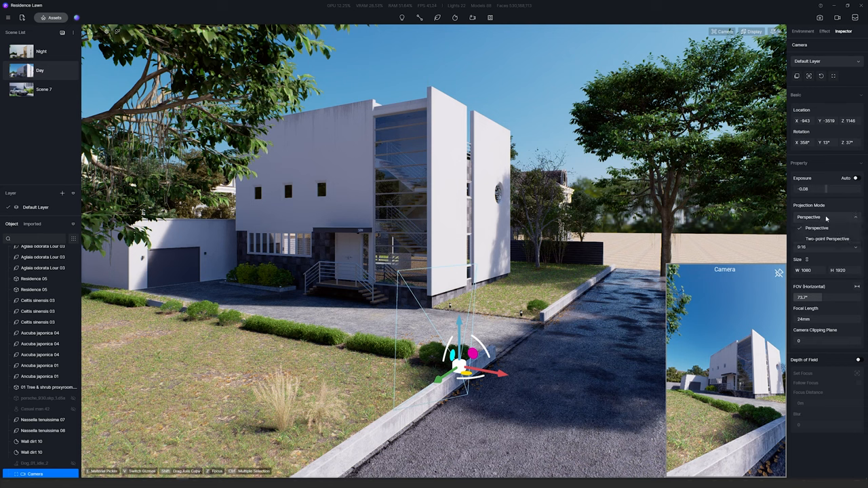
pyautogui.click(826, 239)
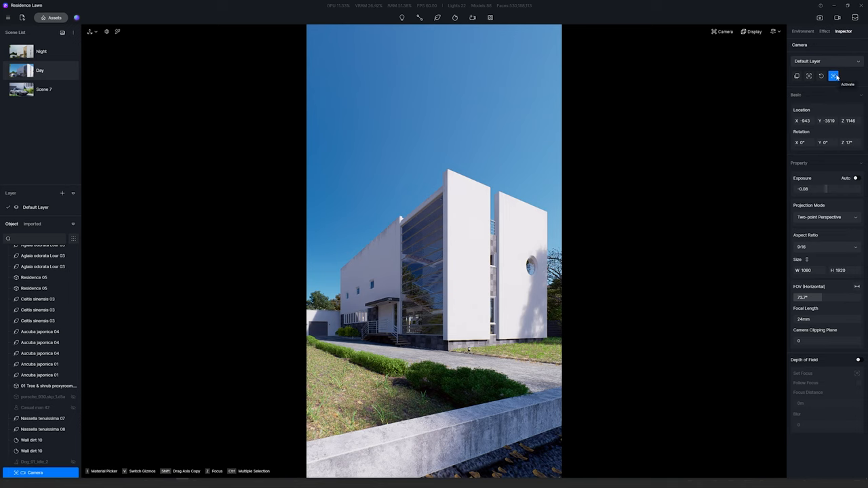
# View the house through the tall vertical camera frame and update the camera to the re-angled view.
pyautogui.click(833, 76)
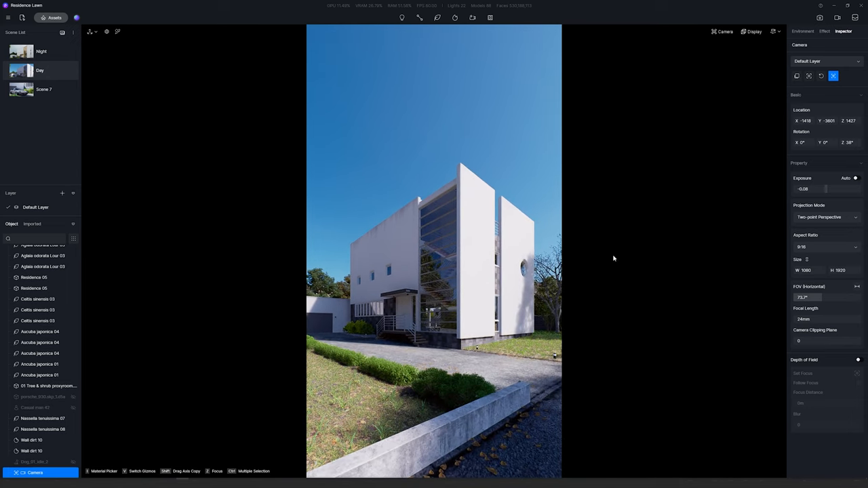
pyautogui.click(833, 76)
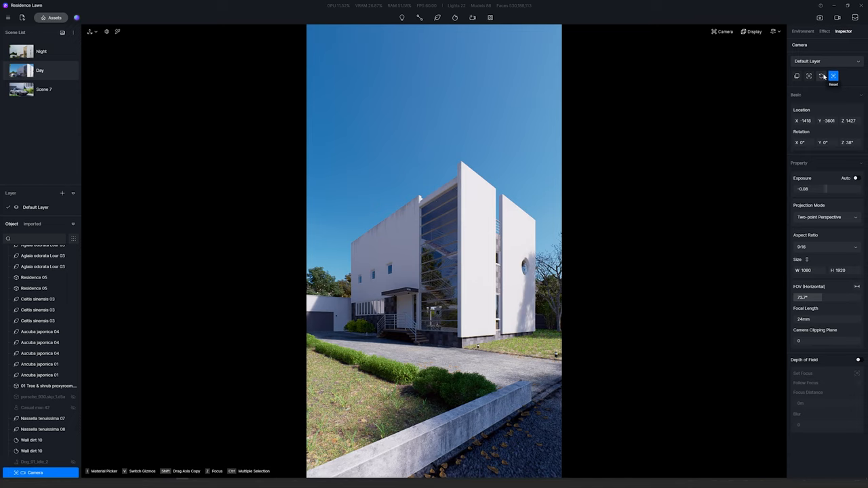
pyautogui.click(833, 76)
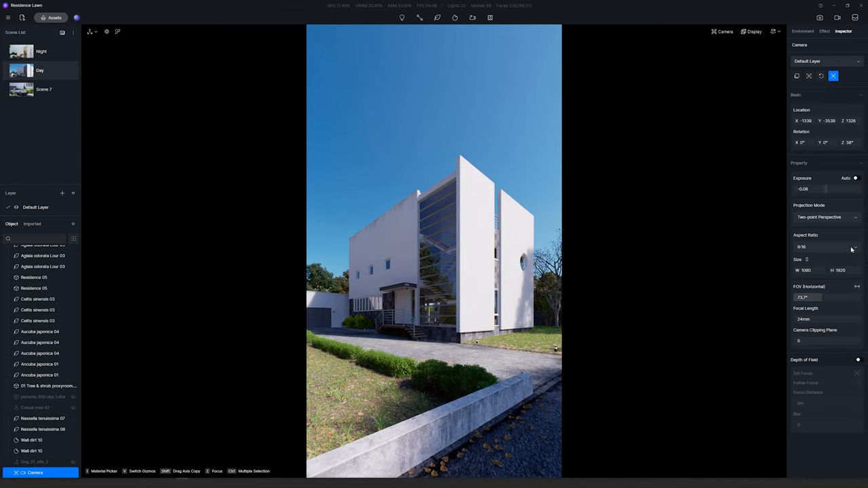
# Enable Depth of Field and pick the house as the focus distance with Set Focus.
pyautogui.click(859, 360)
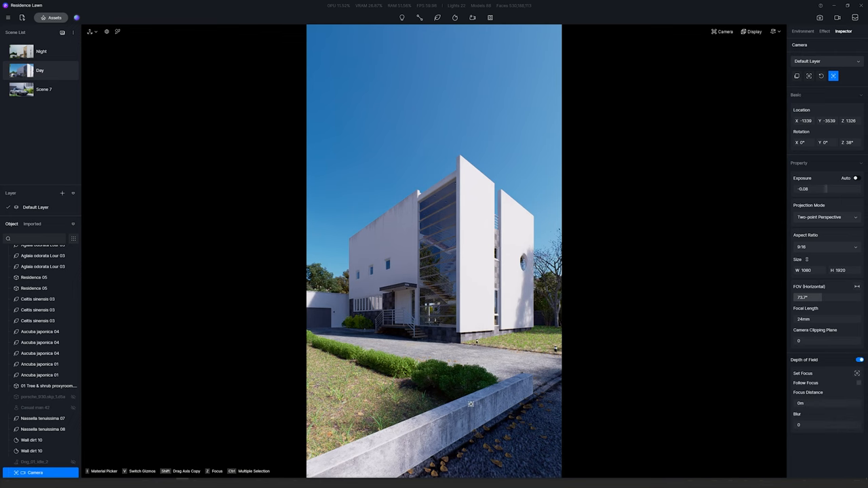
pyautogui.click(858, 373)
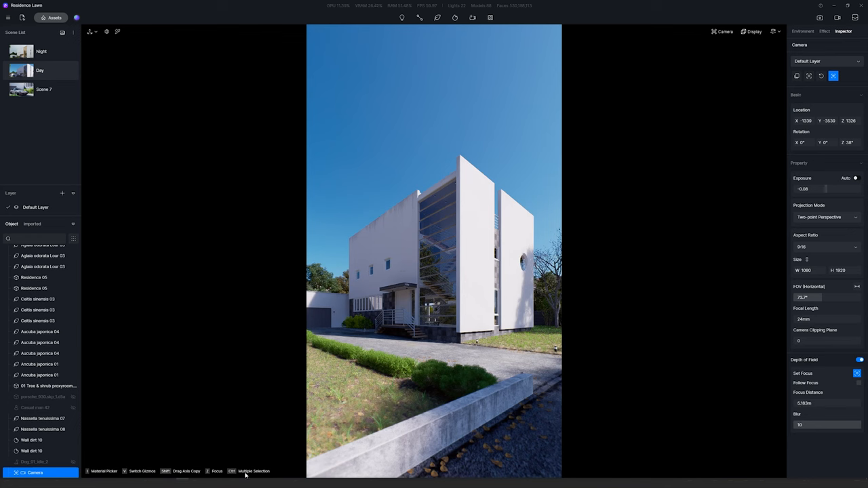
pyautogui.click(451, 263)
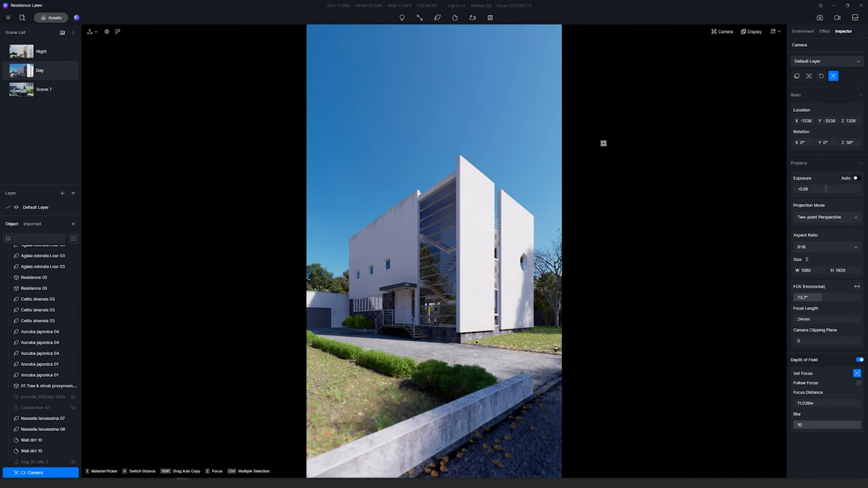
pyautogui.moveTo(145, 253)
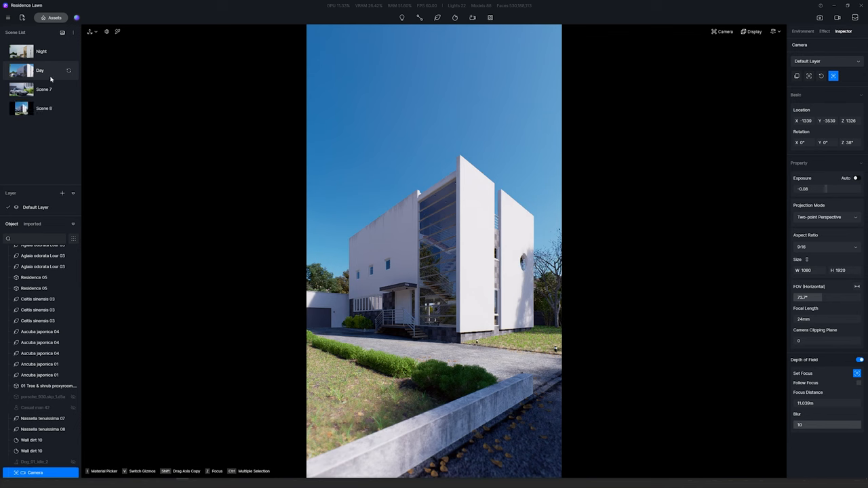
pyautogui.moveTo(65, 450)
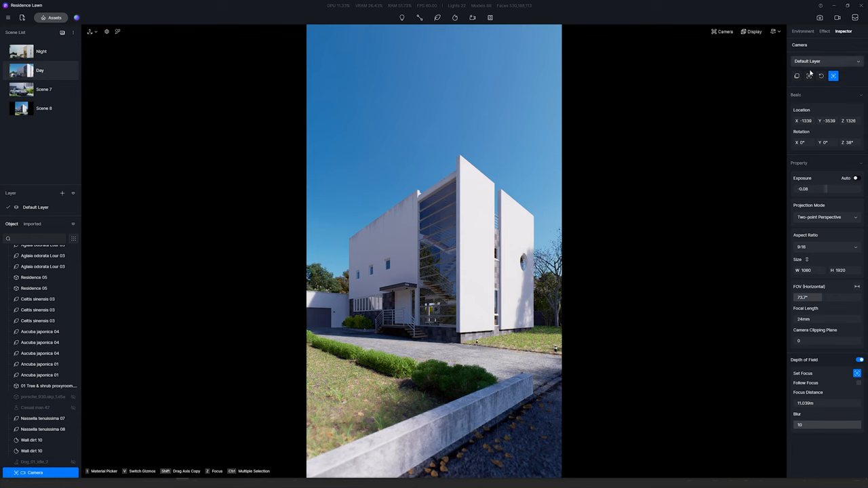
pyautogui.moveTo(698, 231)
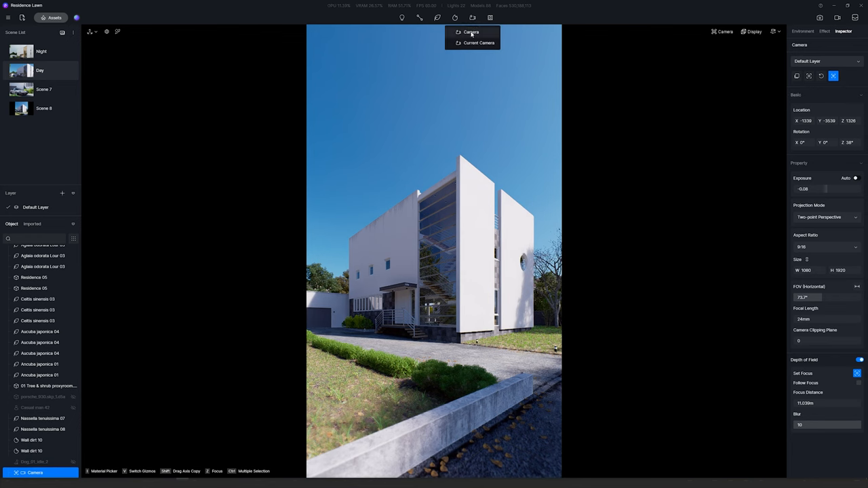
# Add a new camera and frame the staircase close-up in it.
pyautogui.click(471, 33)
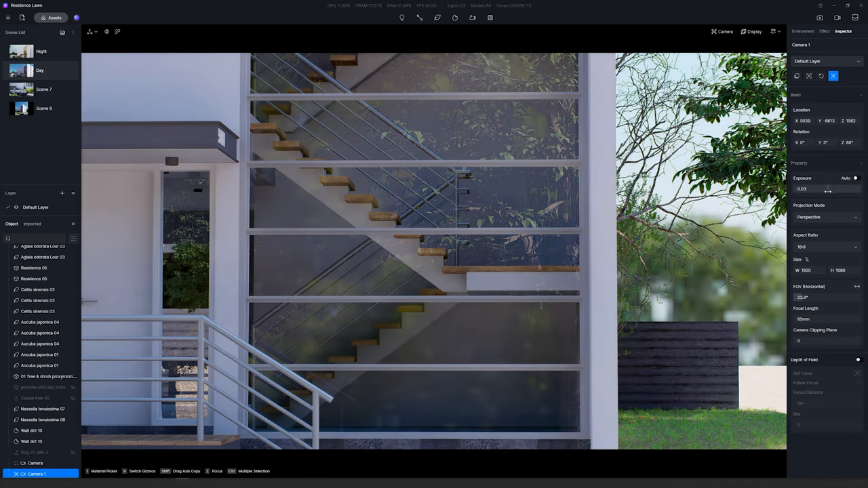
pyautogui.moveTo(829, 190); pyautogui.dragTo(826, 190)
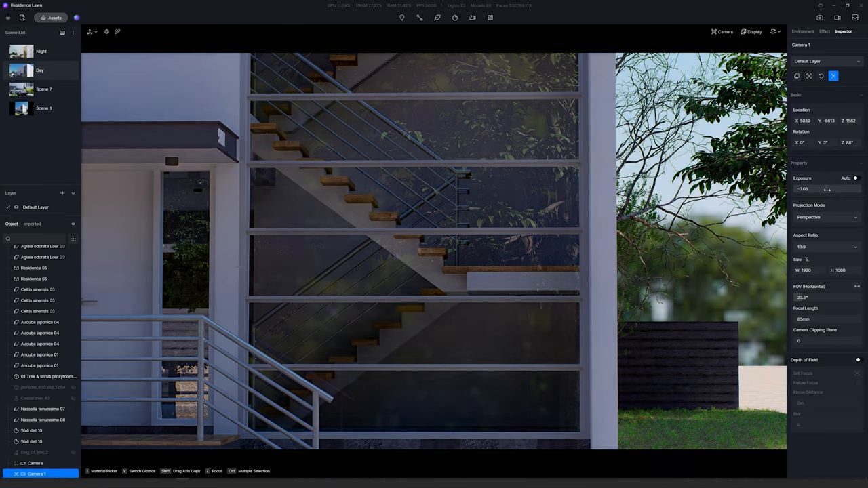
pyautogui.moveTo(821, 190); pyautogui.dragTo(828, 190)
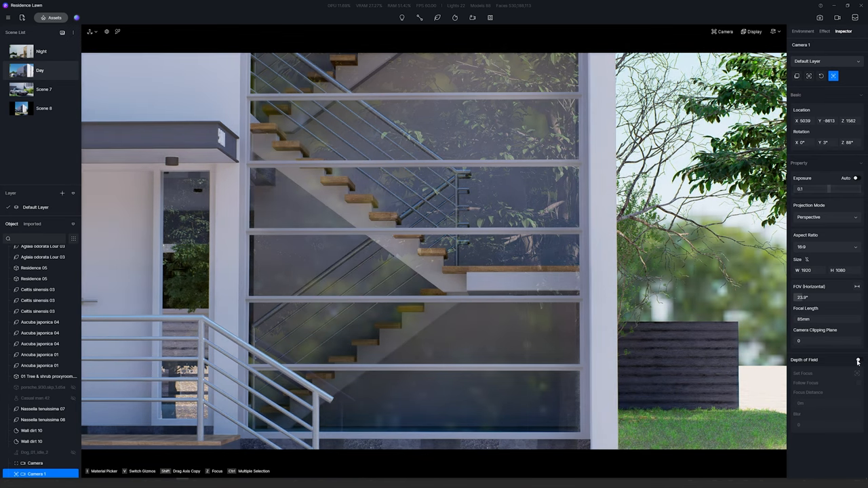
# Give Camera 1 depth of field and a Two-point Perspective projection.
pyautogui.click(858, 360)
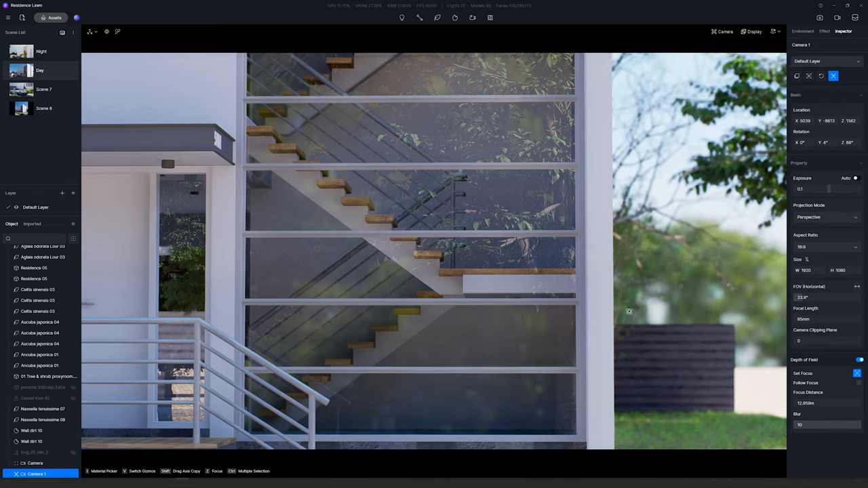
pyautogui.click(827, 217)
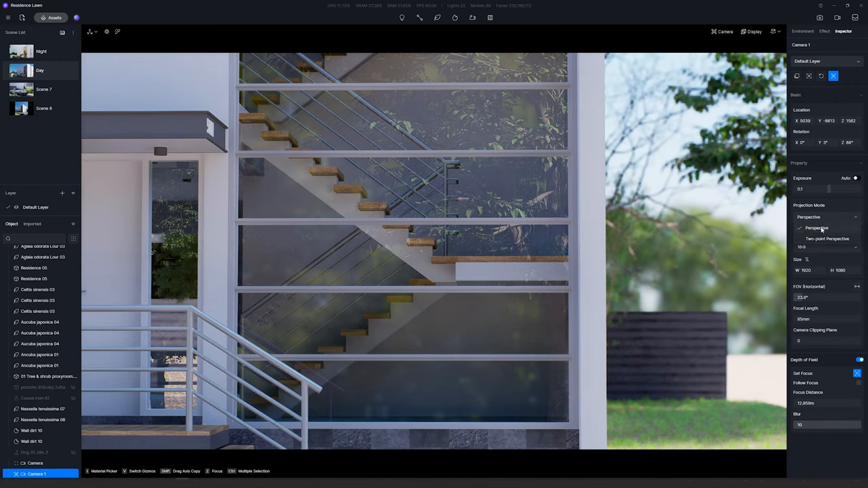
pyautogui.click(828, 239)
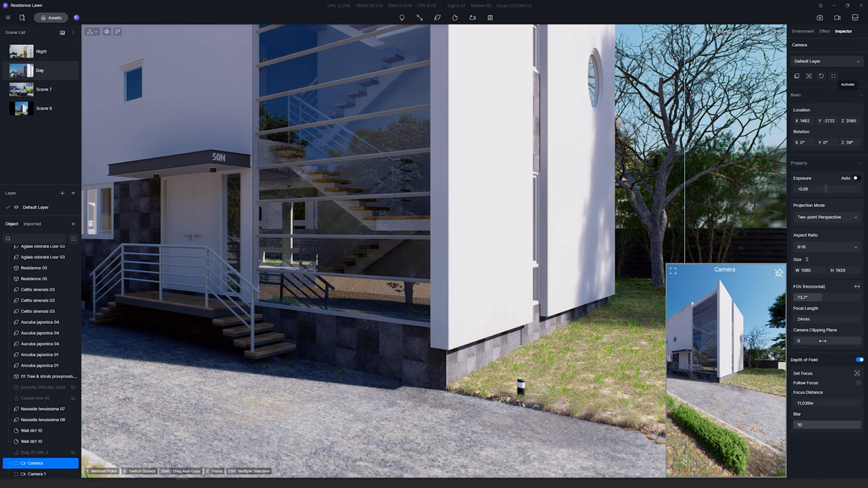
pyautogui.moveTo(41, 322)
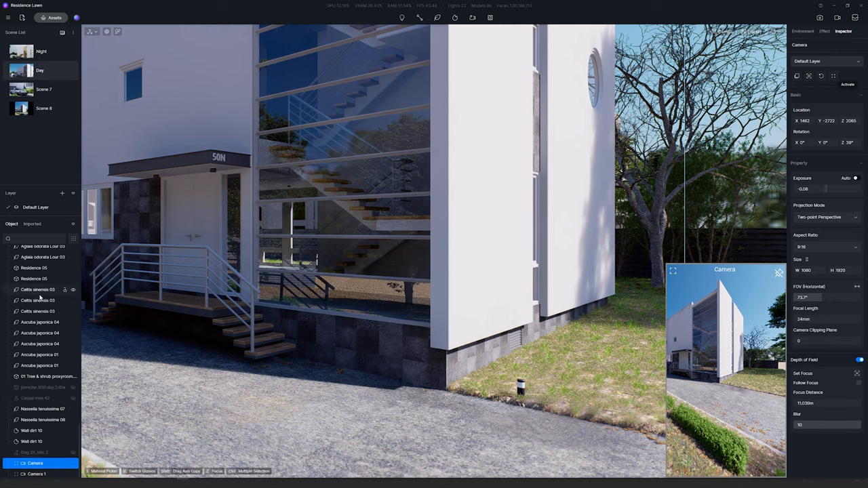
# Open the Image render settings bar for the exterior house camera.
pyautogui.click(38, 291)
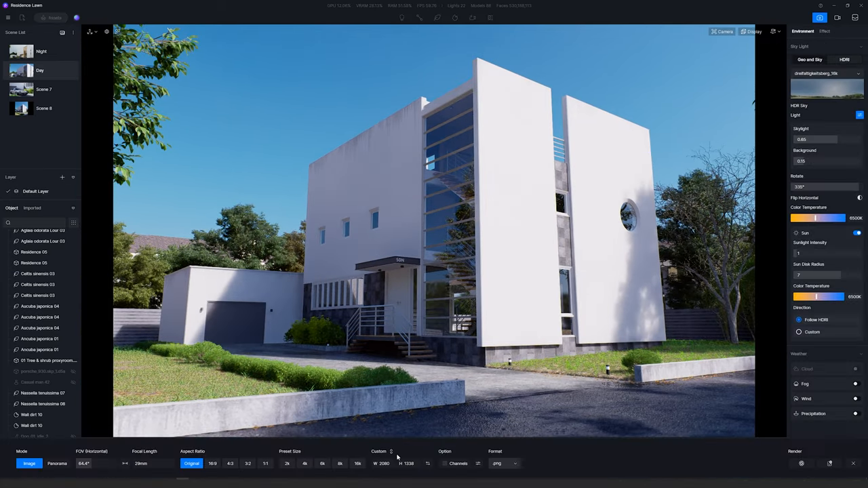
# Set a Custom portrait aspect ratio and preview only what the vertical frame captures.
pyautogui.click(383, 464)
pyautogui.write('1080')
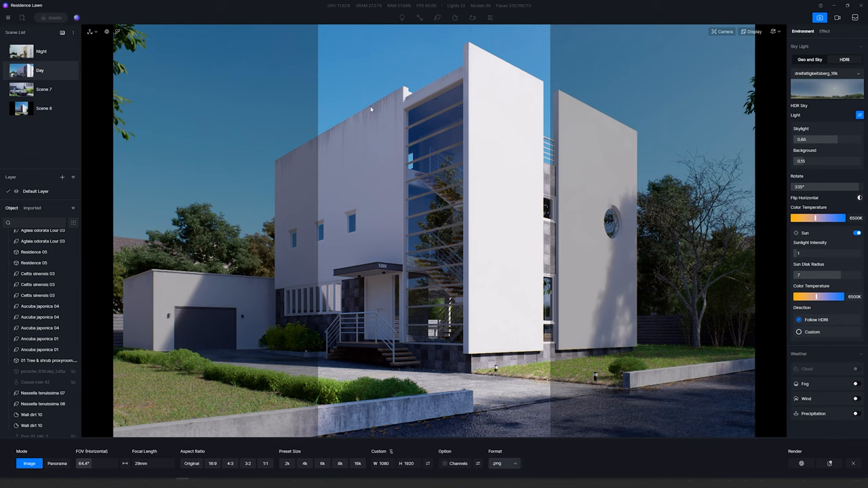
pyautogui.moveTo(768, 190)
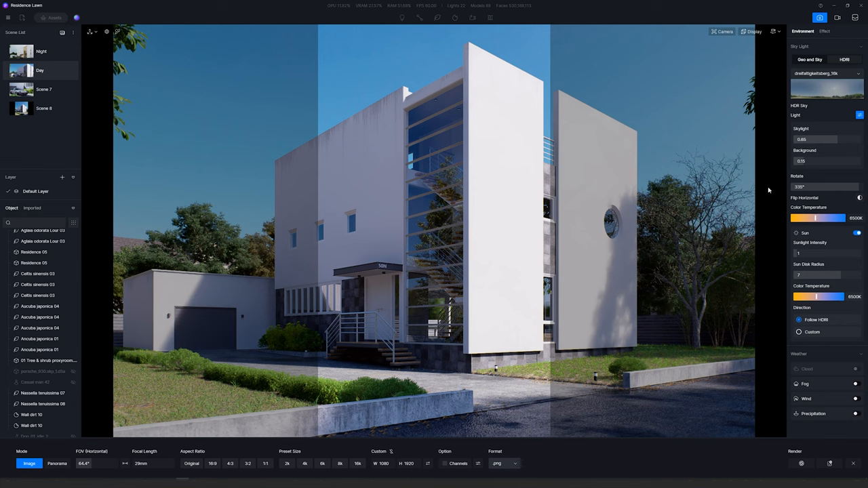
pyautogui.moveTo(451, 103)
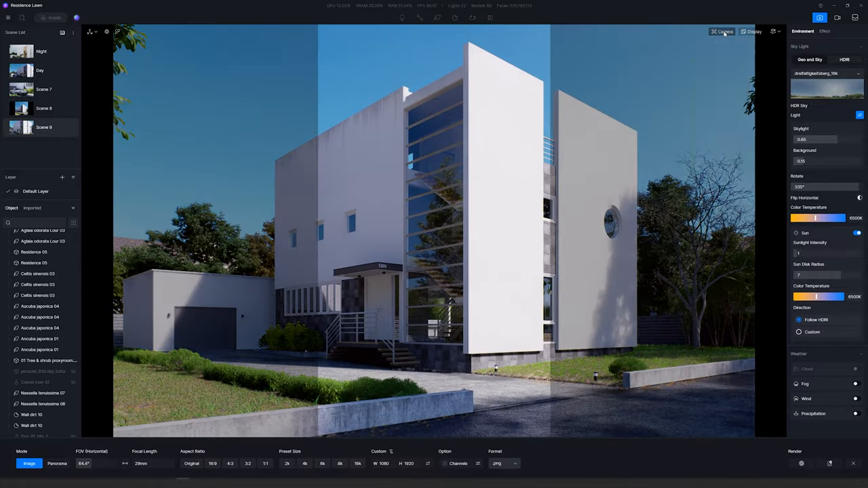
pyautogui.click(722, 32)
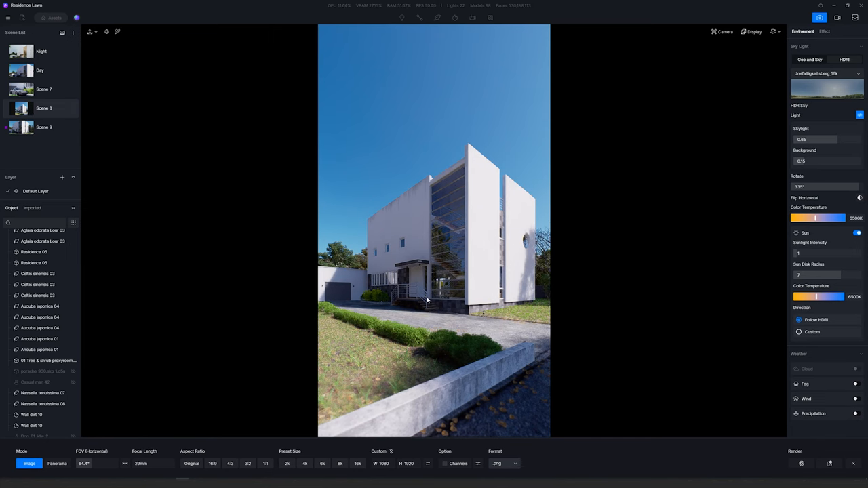
pyautogui.moveTo(521, 386)
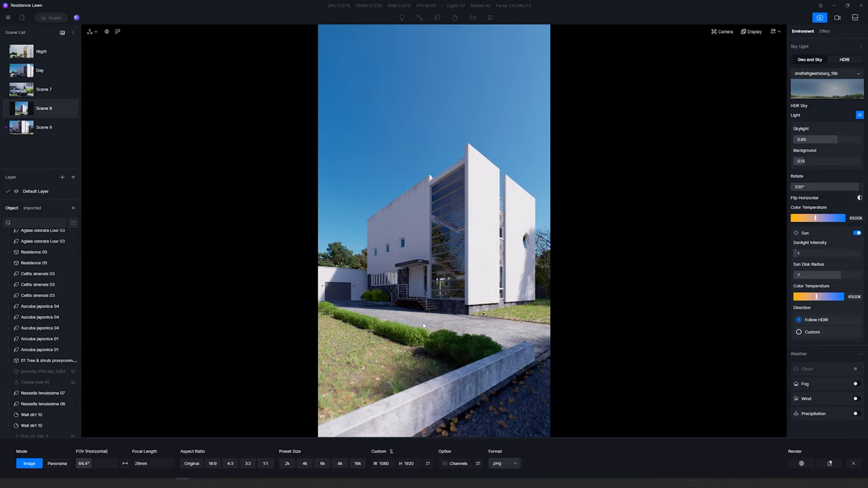
# Leave the camera preview to widen the Scene 8 framing, then move to Video mode.
pyautogui.click(43, 127)
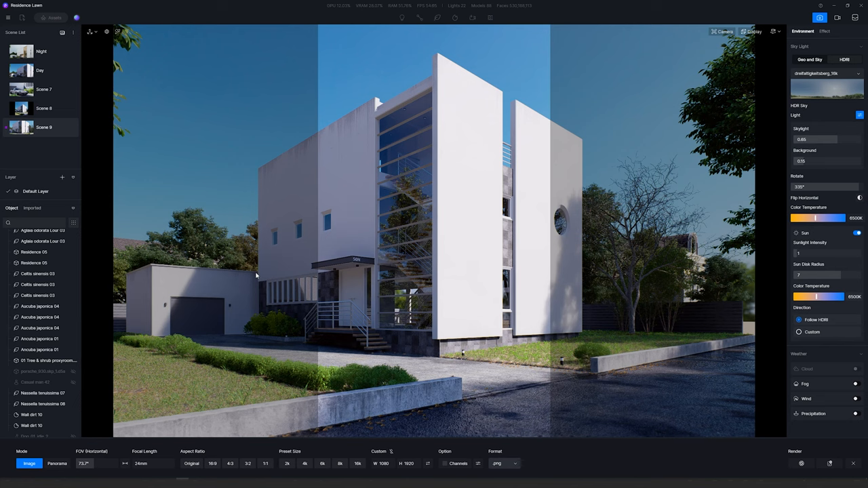
pyautogui.moveTo(631, 49)
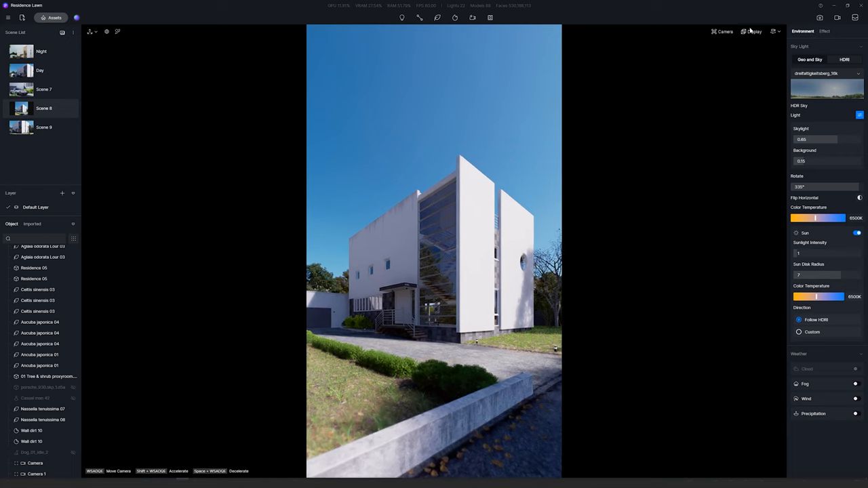
pyautogui.click(837, 17)
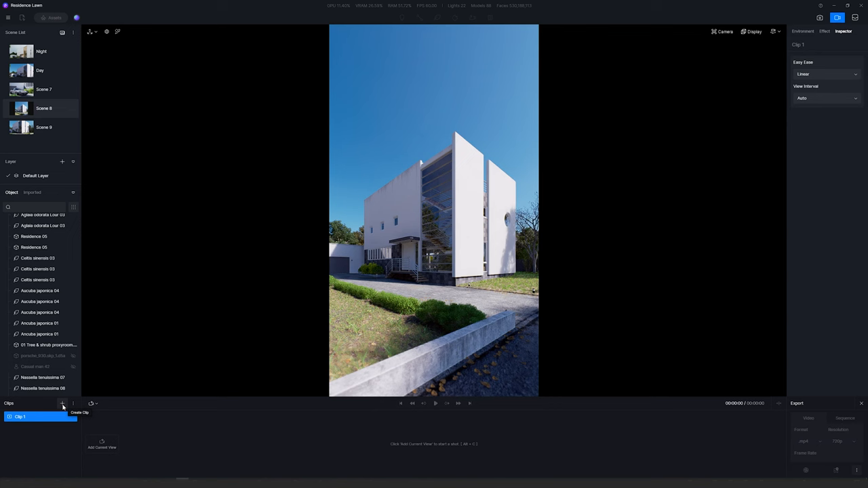
pyautogui.moveTo(99, 456)
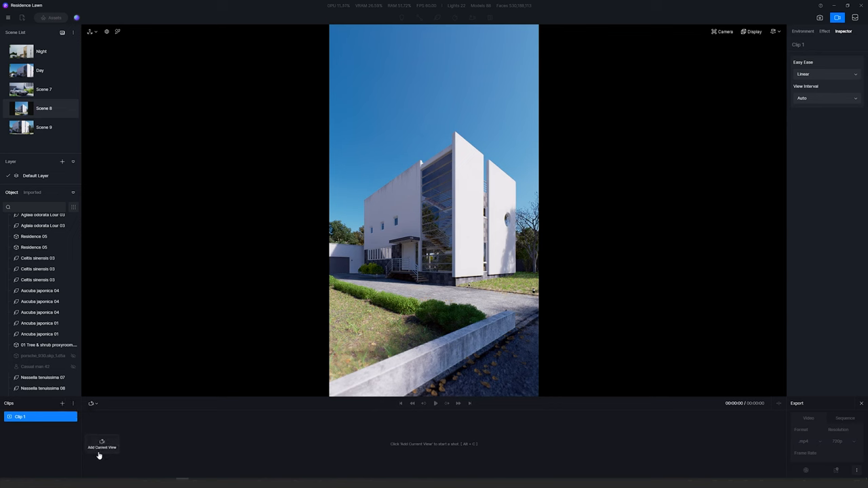
# Add the current view as a Clip 1 keyframe, then play and pause the camera clip.
pyautogui.click(102, 445)
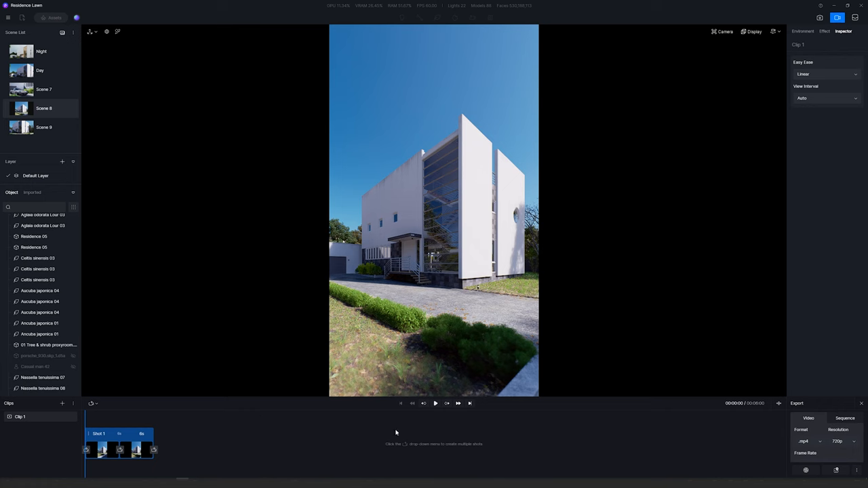
pyautogui.click(435, 403)
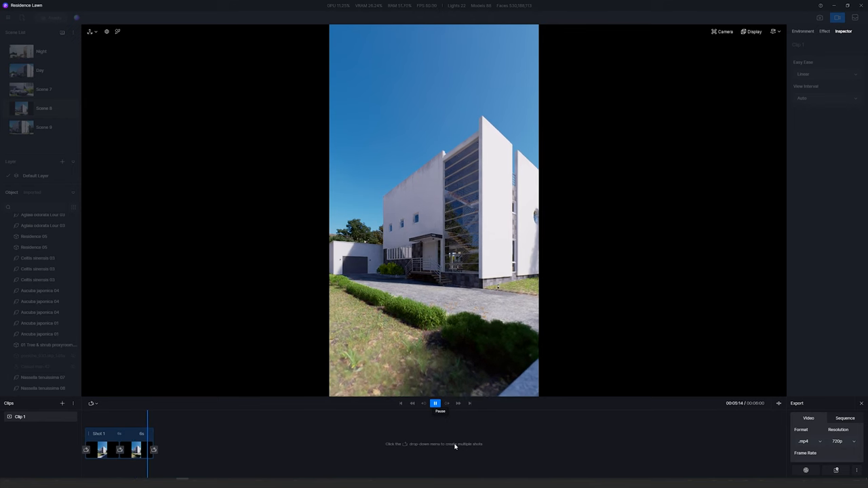
pyautogui.click(434, 404)
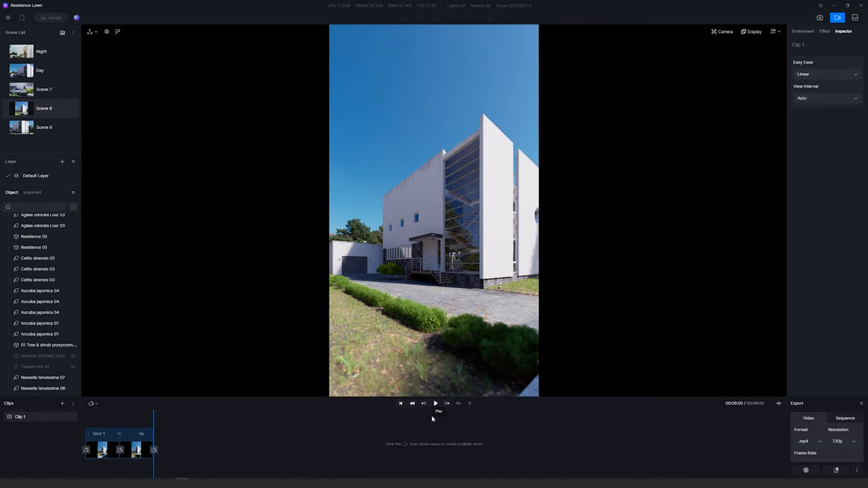